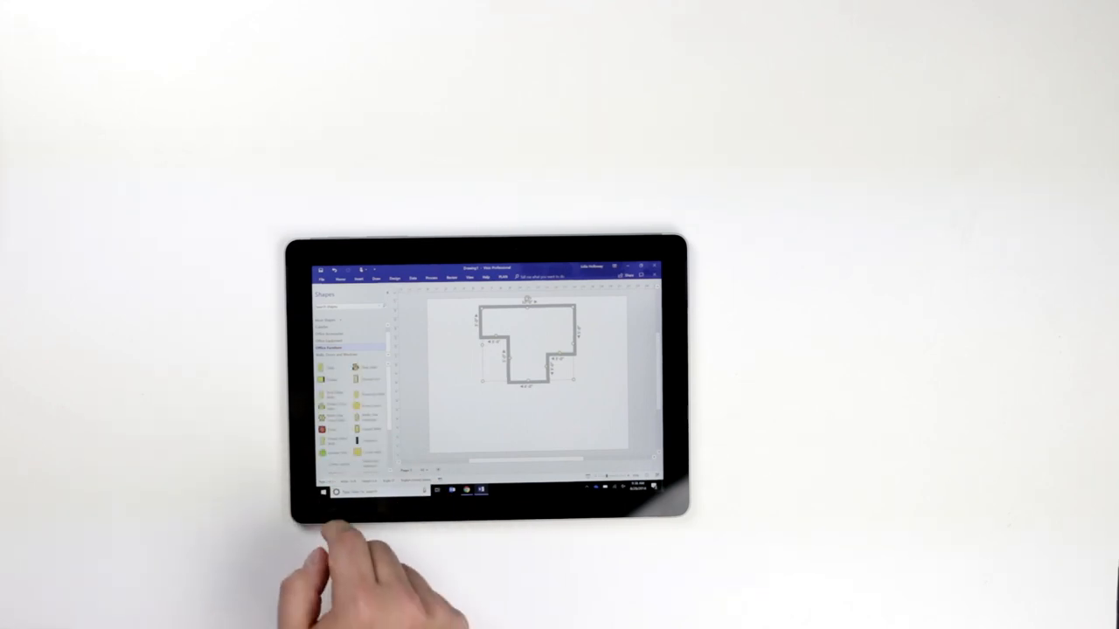
Step: Move the green plant shape into the T-shaped room's upper right, beside the yellow rectangle
left_click(525, 329)
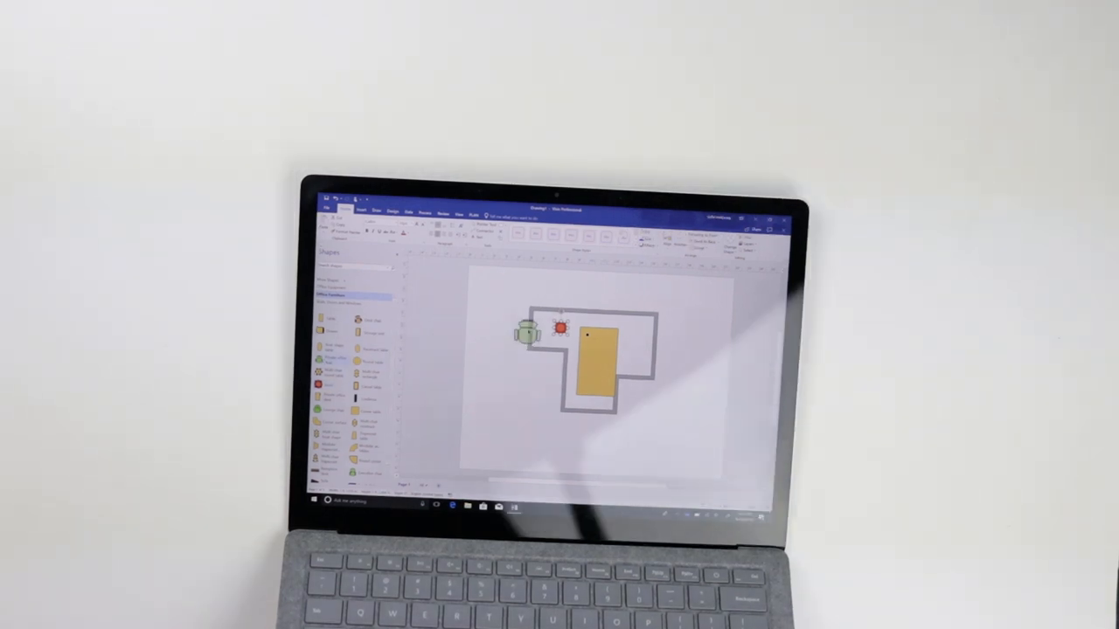
left_click_drag(525, 332, 638, 332)
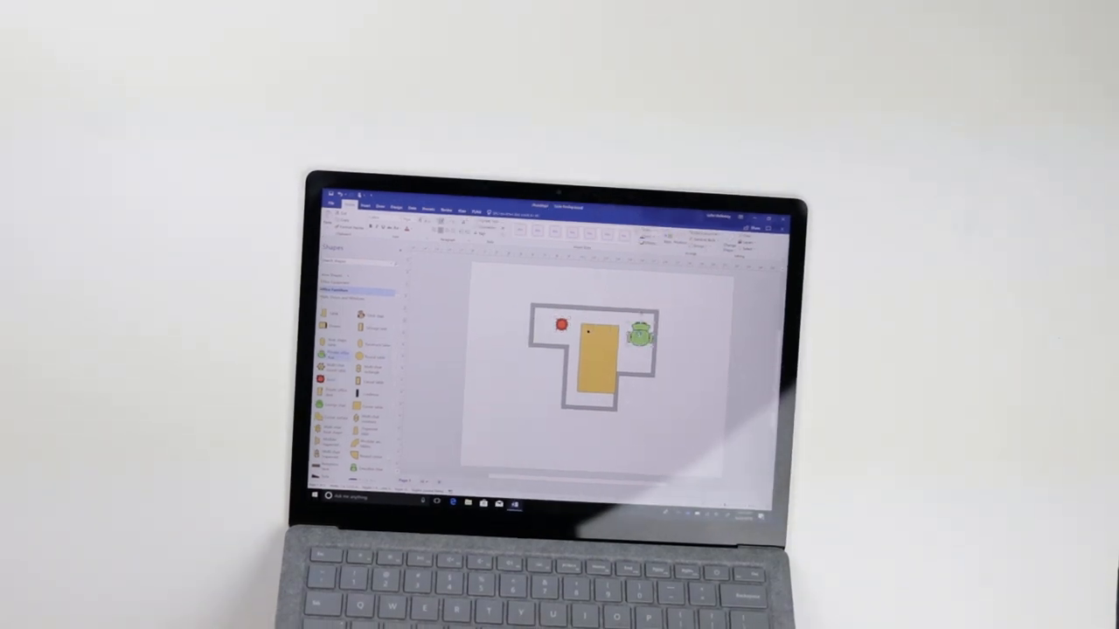